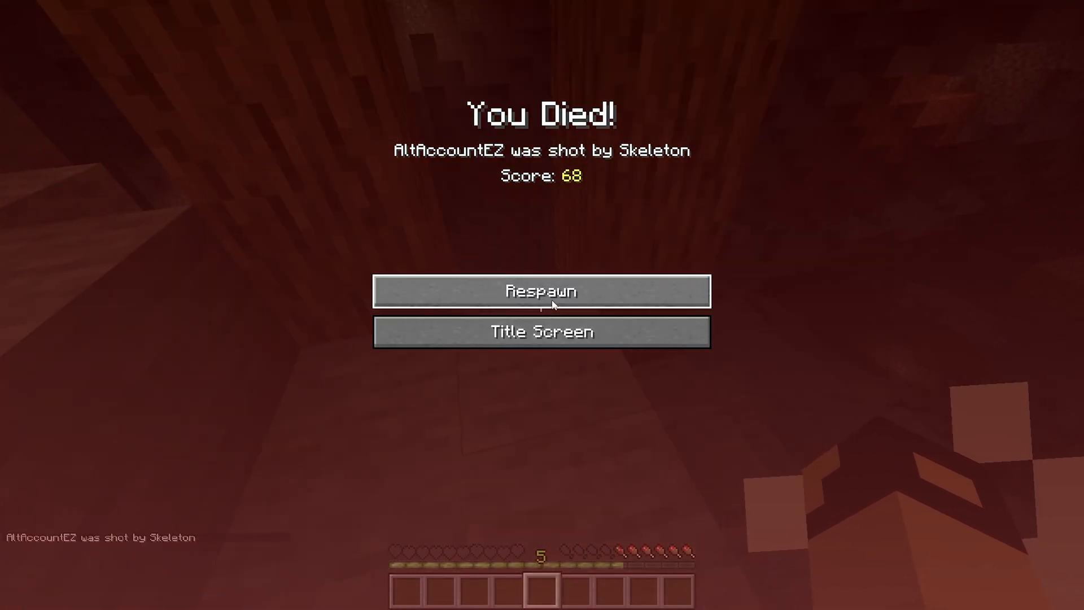
Respawn, then download the newest Fabric release of Erroring Entity Remover from CurseForge
left_click(541, 290)
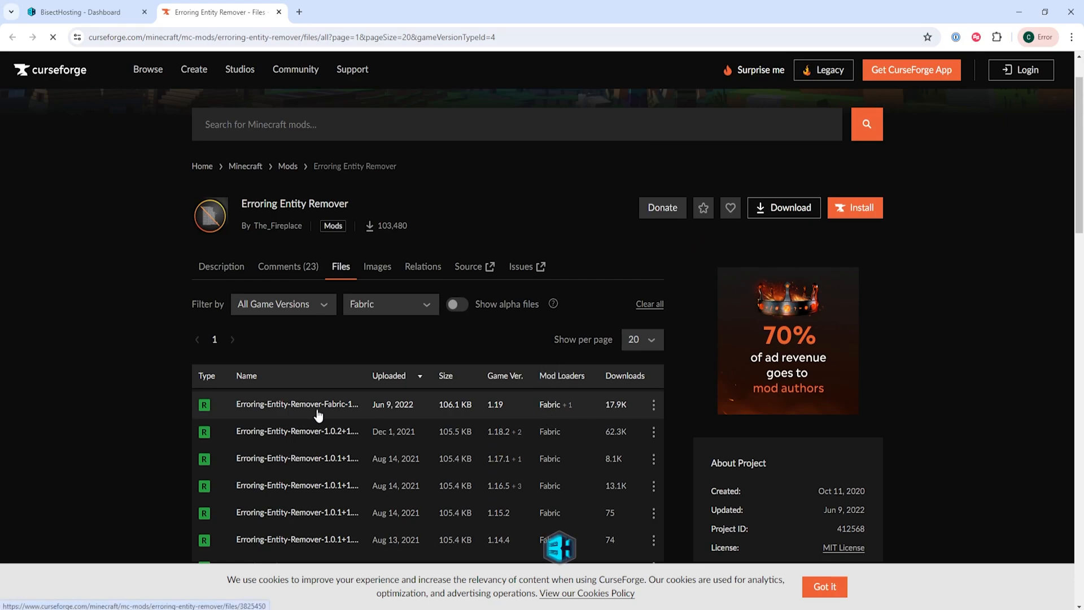
left_click(784, 207)
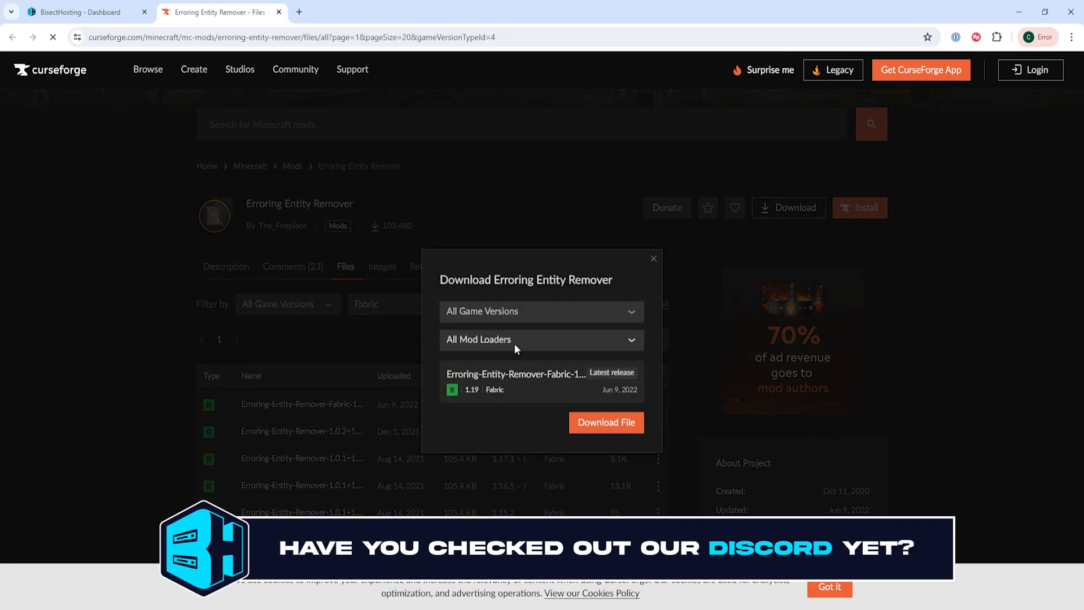
left_click(84, 12)
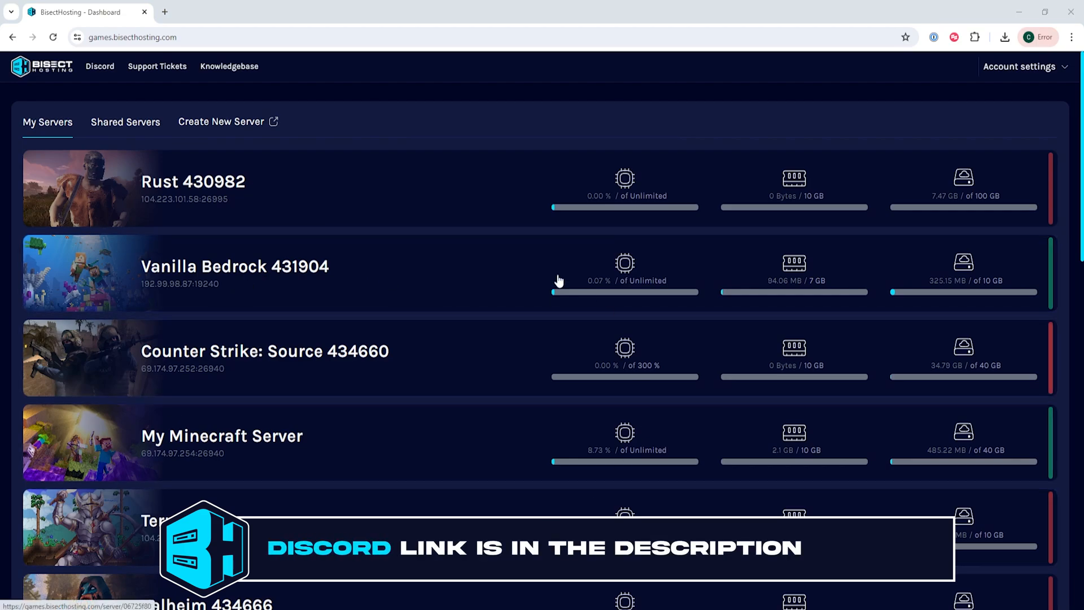
Stop My Minecraft Server and browse into its empty mods folder
left_click(222, 435)
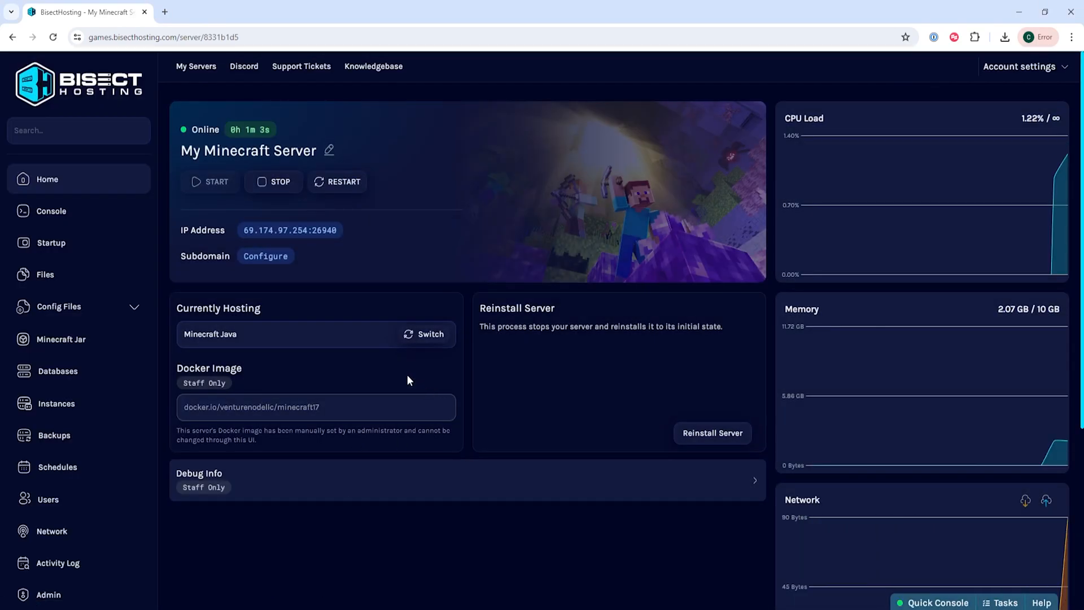
left_click(280, 181)
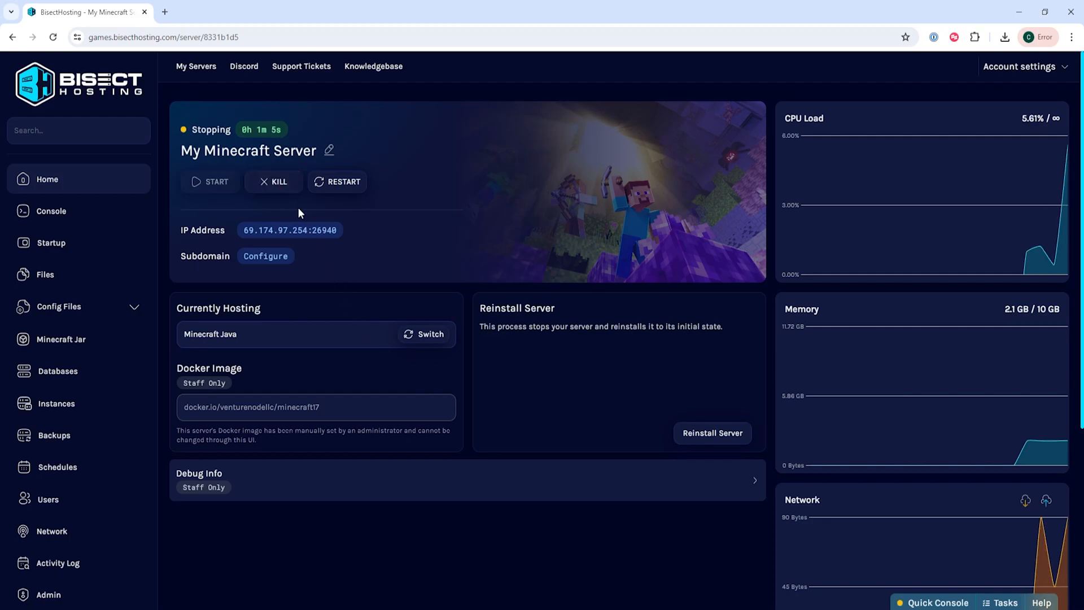
mouse_move(272, 243)
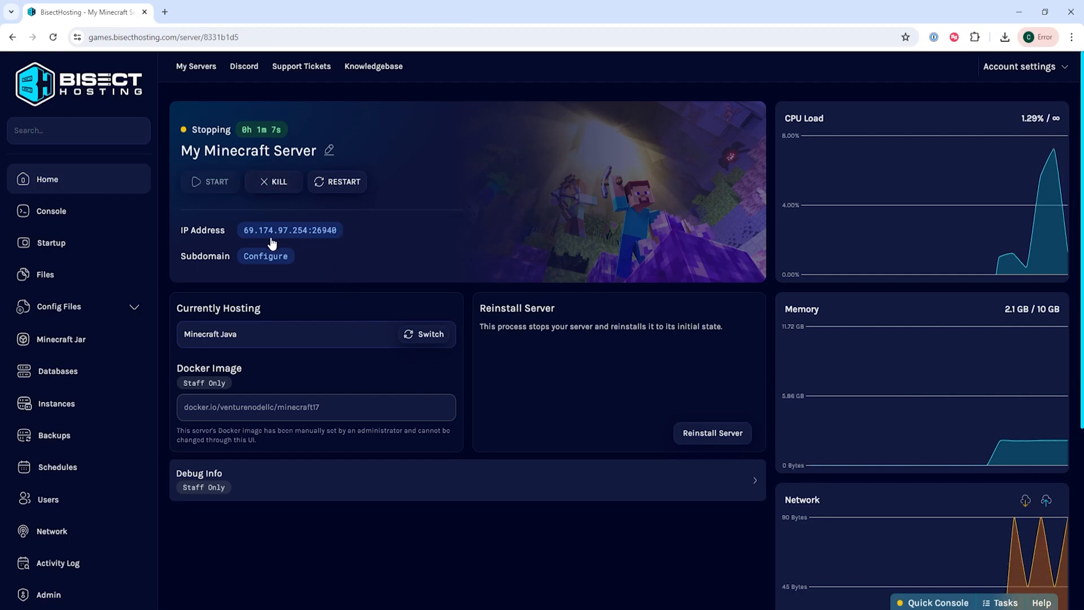
left_click(44, 274)
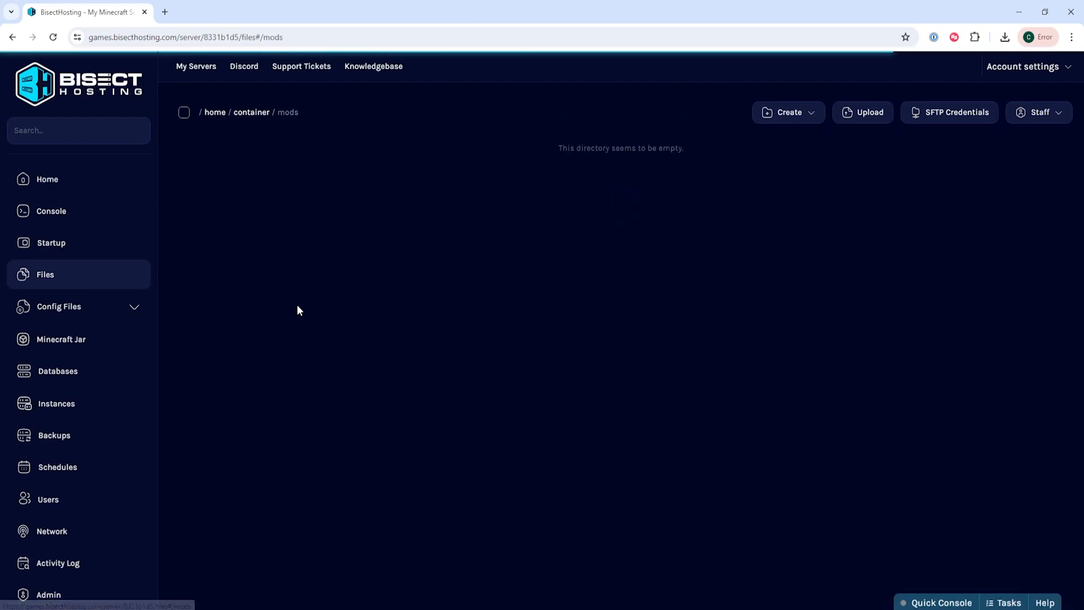
Upload Erroring-Entity-Remover-Fabric-1.0.3+1.19.jar to mods and start My Minecraft Server
left_click(1005, 36)
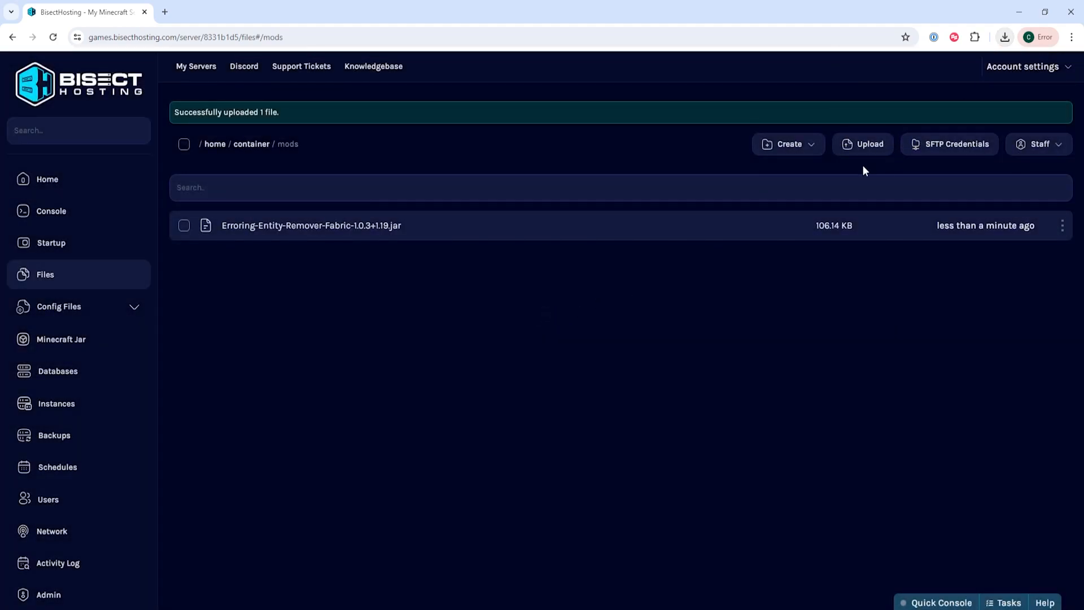
mouse_move(475, 224)
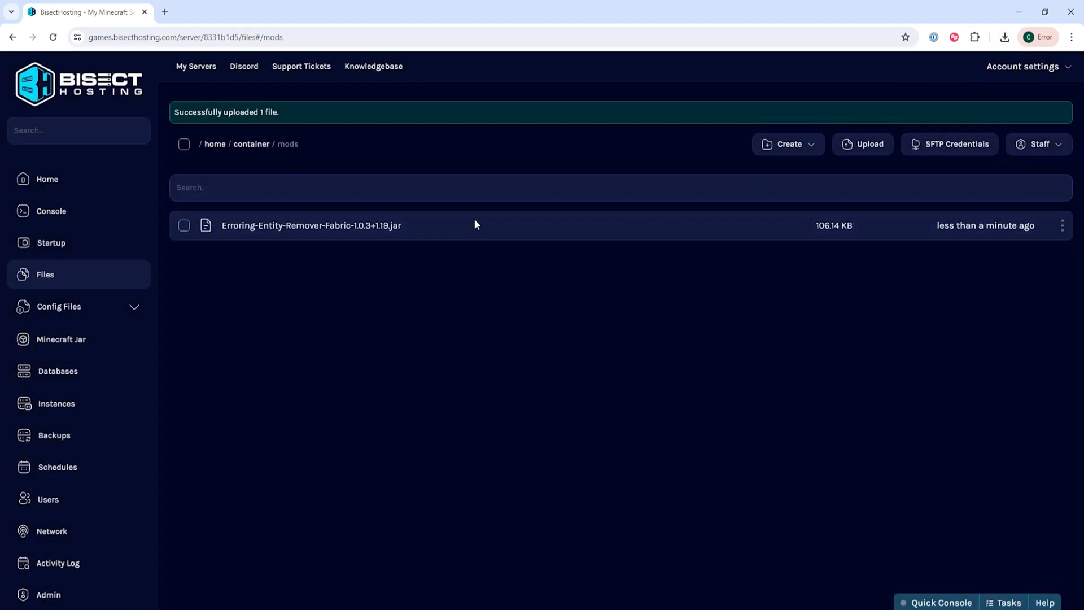
left_click(46, 179)
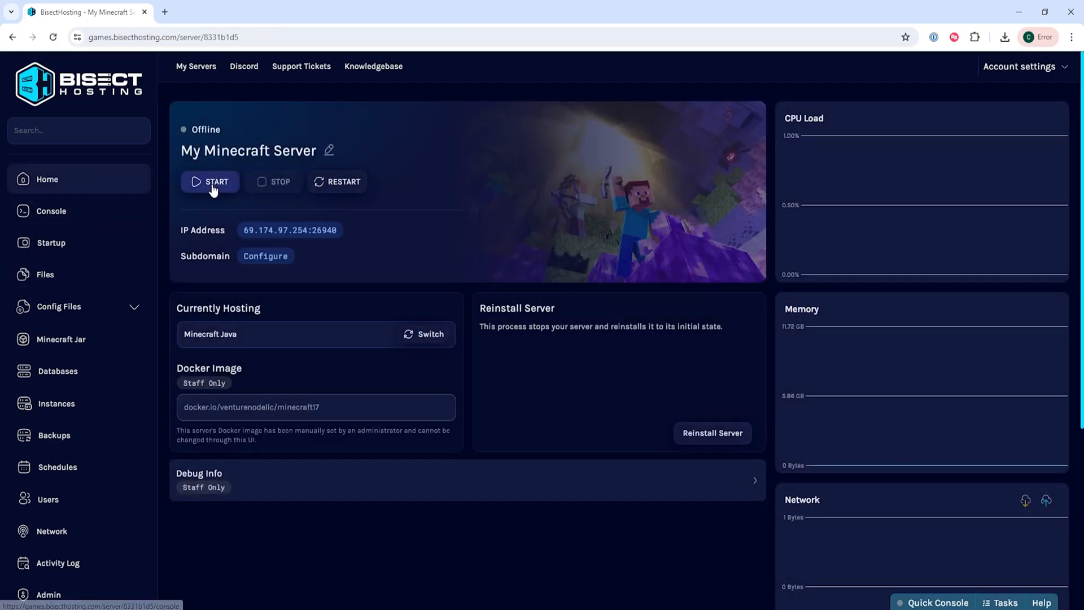
left_click(211, 182)
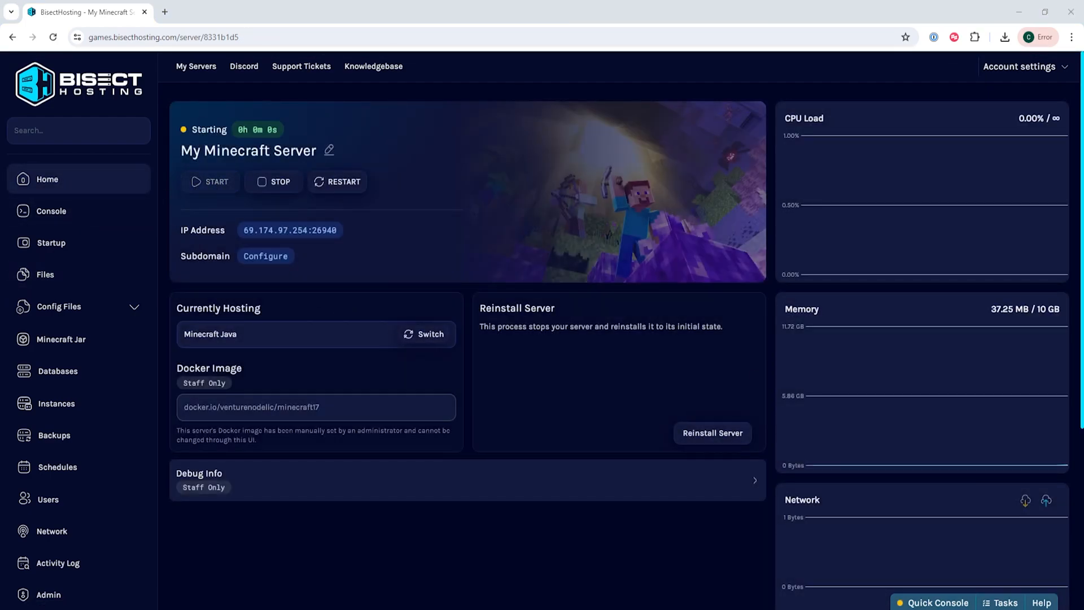